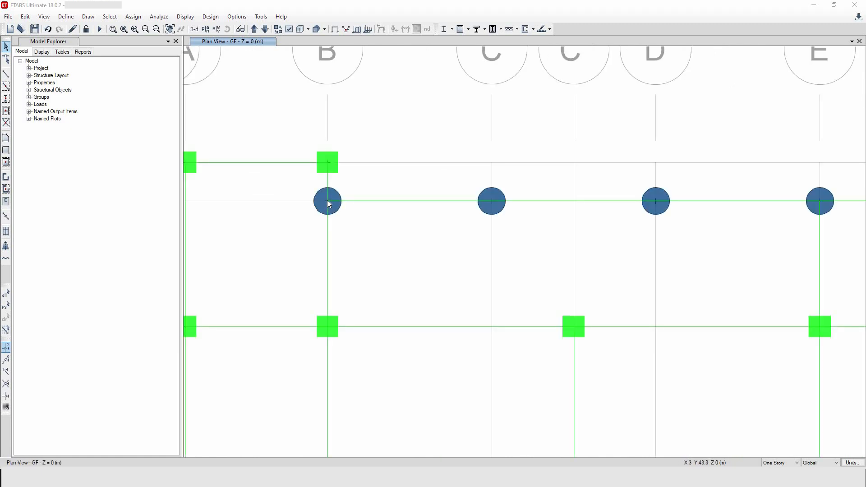
{"action": "mouse_move", "coordinate": [327, 200]}
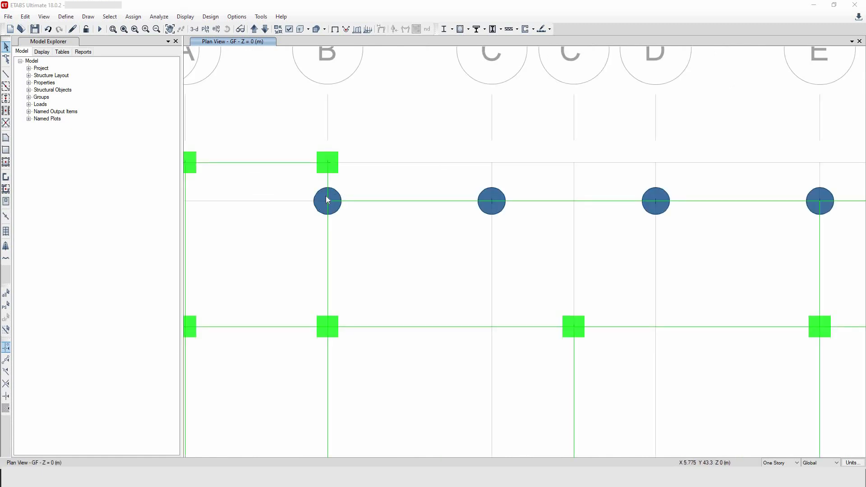
{"action": "mouse_move", "coordinate": [148, 68]}
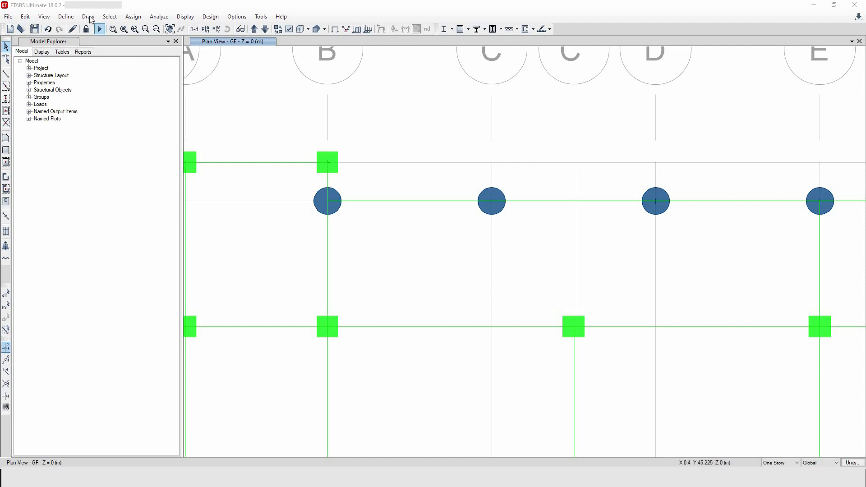
Dimension 3 m between columns B and C and 2.3 m between the column rows
{"action": "left_click", "coordinate": [88, 16]}
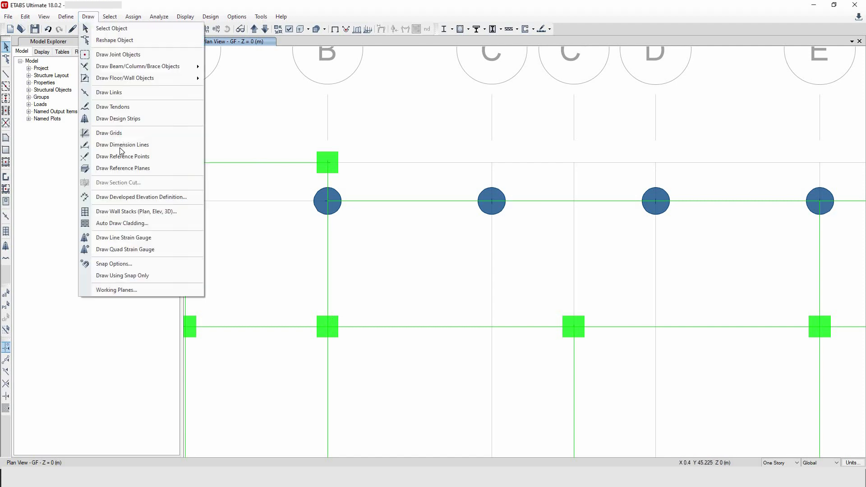
{"action": "mouse_move", "coordinate": [122, 145]}
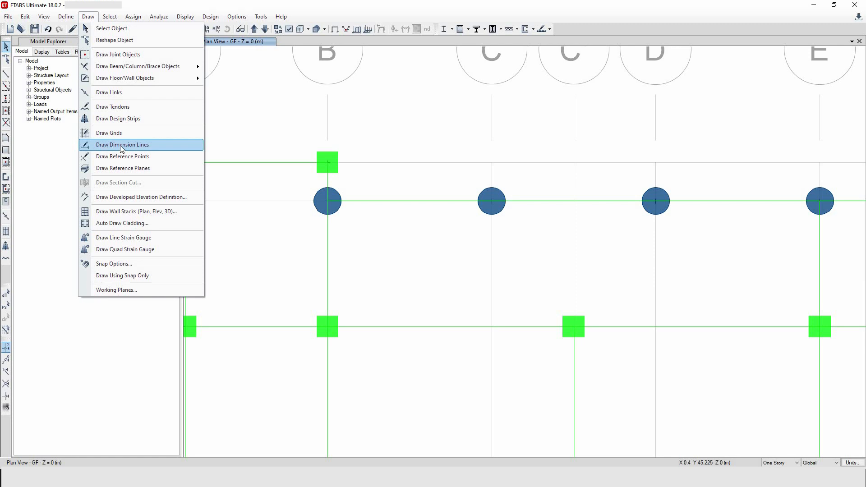
{"action": "left_click", "coordinate": [122, 144]}
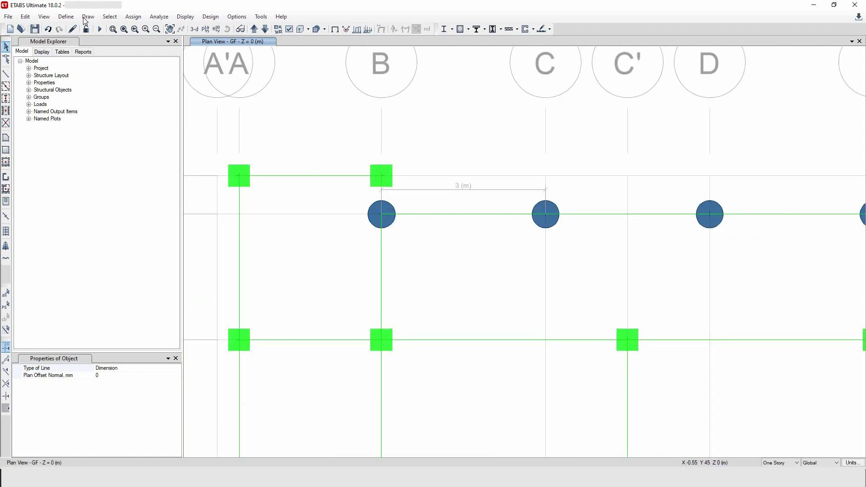
{"action": "left_click", "coordinate": [88, 16]}
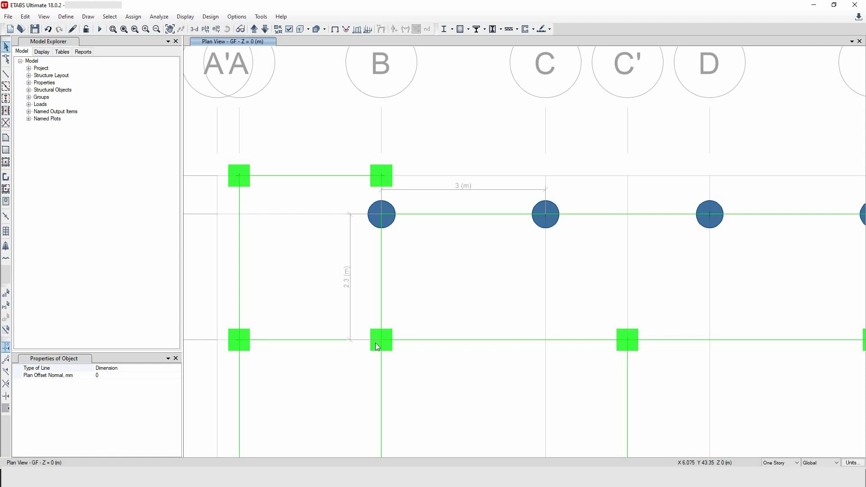
{"action": "mouse_move", "coordinate": [403, 296]}
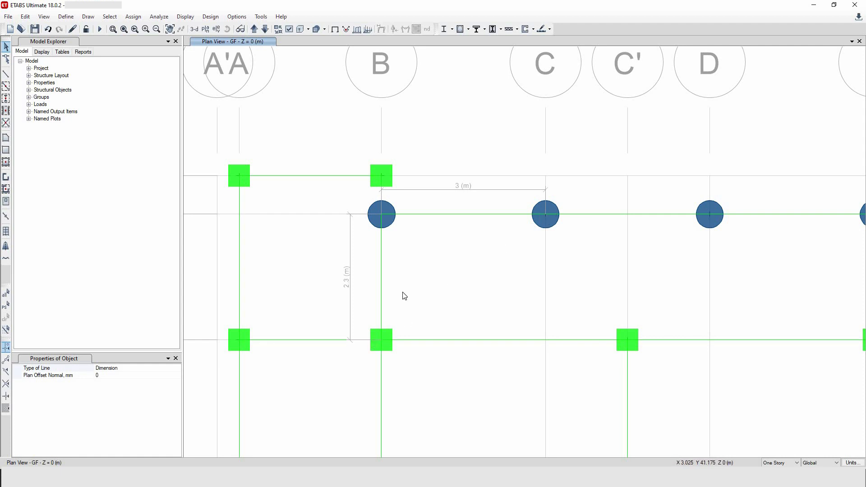
Dimension the 3.7802 m diagonal from the lower B column to the round C column
{"action": "left_click", "coordinate": [88, 16]}
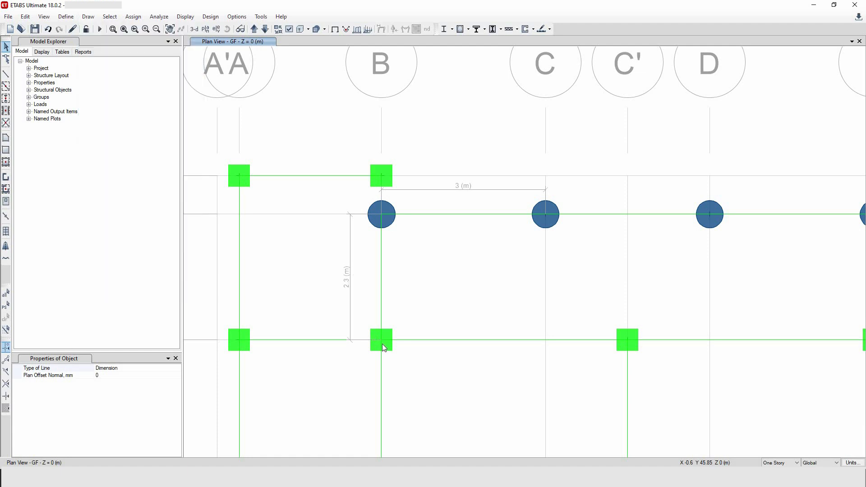
{"action": "left_click_drag", "start_coordinate": [380, 340], "coordinate": [466, 268]}
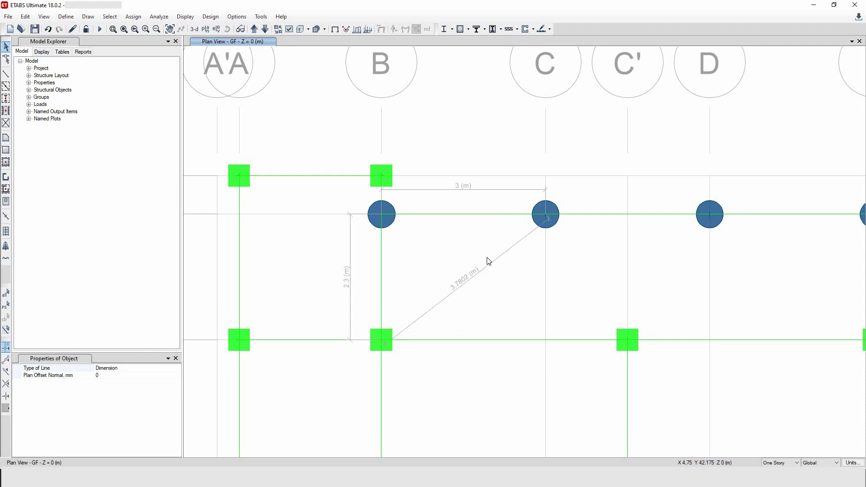
{"action": "mouse_move", "coordinate": [463, 290]}
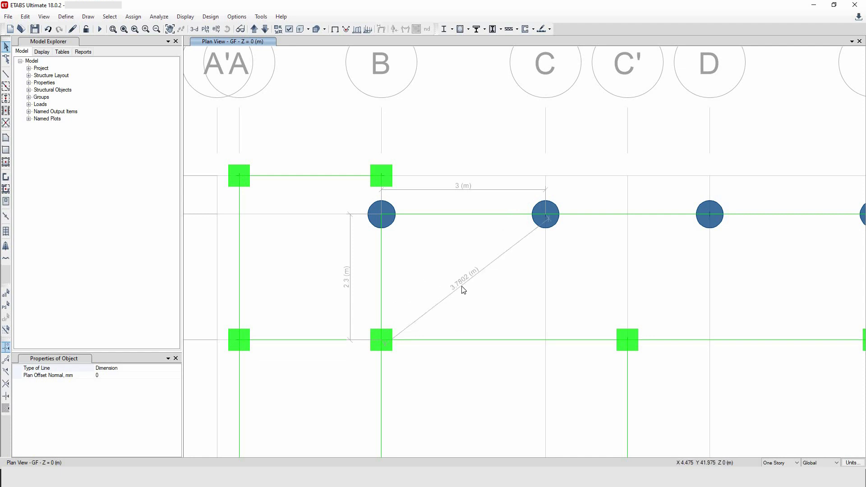
{"action": "mouse_move", "coordinate": [495, 195]}
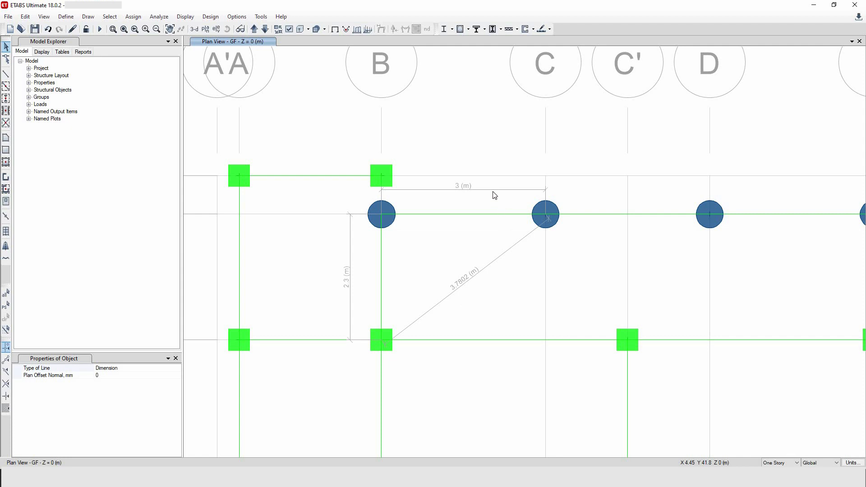
{"action": "mouse_move", "coordinate": [483, 190]}
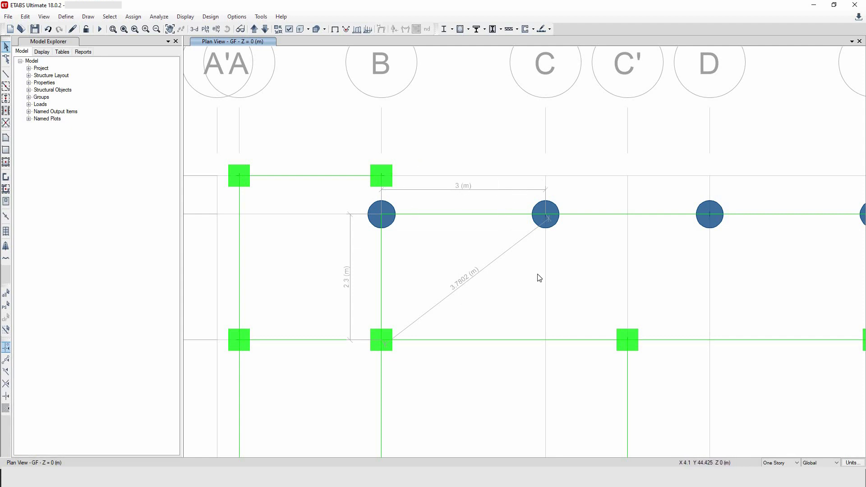
{"action": "mouse_move", "coordinate": [417, 231]}
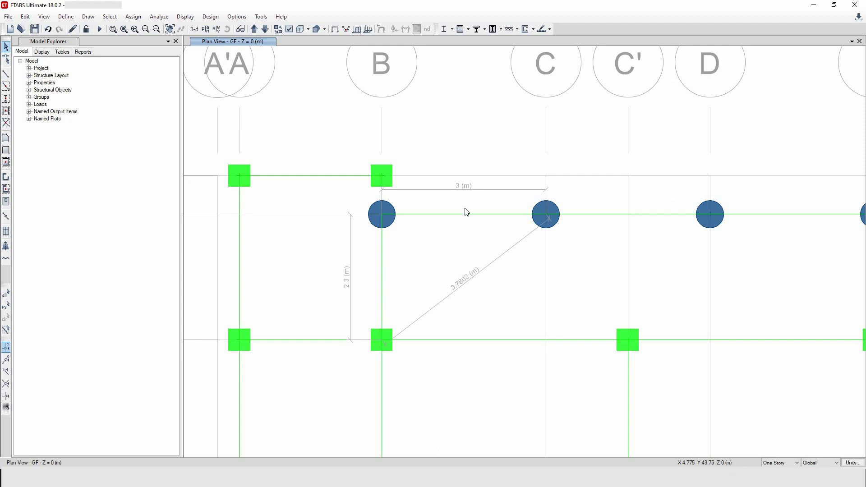
{"action": "mouse_move", "coordinate": [485, 265]}
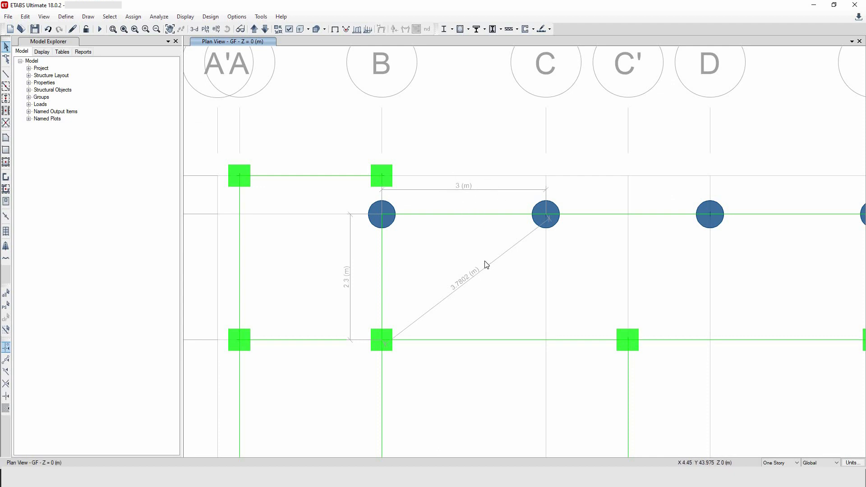
{"action": "mouse_move", "coordinate": [358, 267]}
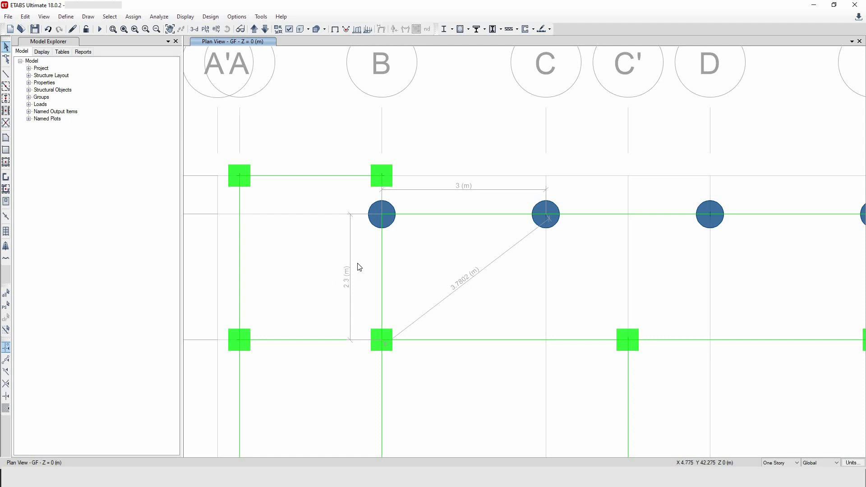
{"action": "mouse_move", "coordinate": [478, 139]}
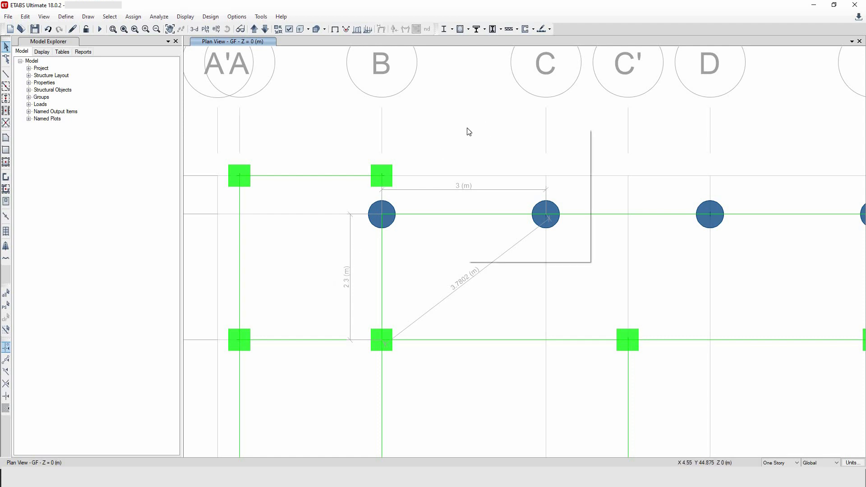
Unlock onscreen grid editing and delete the three dimension lines from the plan
{"action": "right_click", "coordinate": [543, 214]}
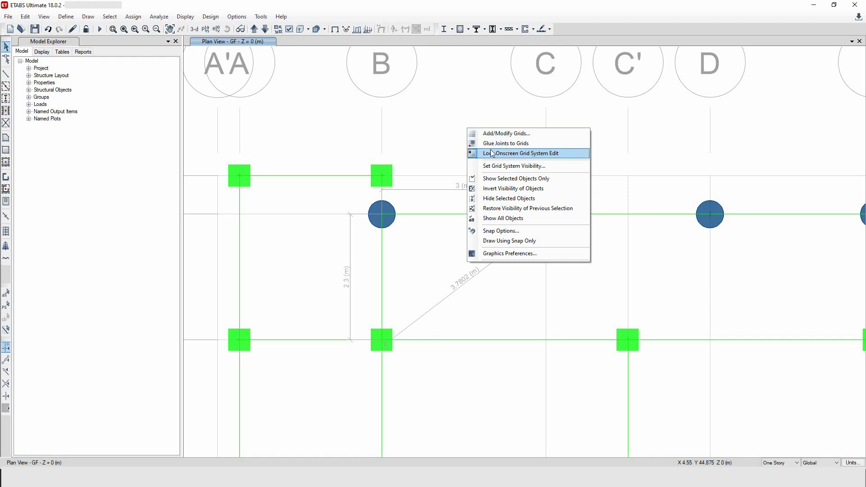
{"action": "mouse_move", "coordinate": [484, 151]}
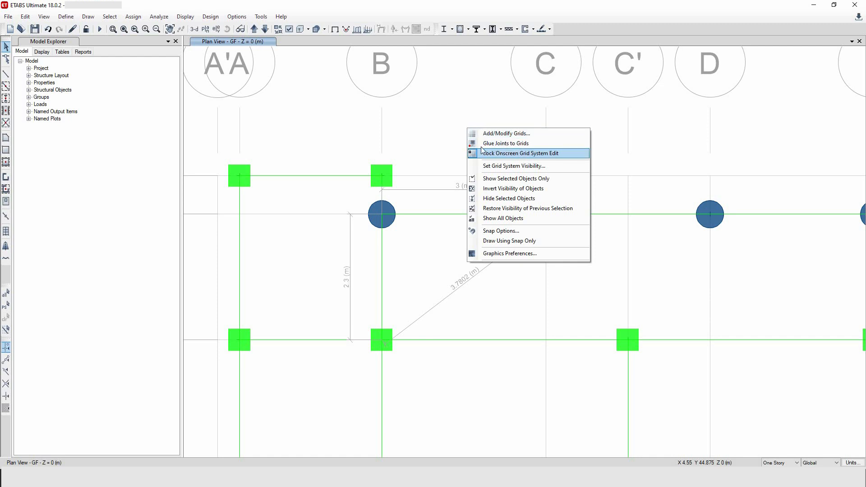
{"action": "mouse_move", "coordinate": [494, 156]}
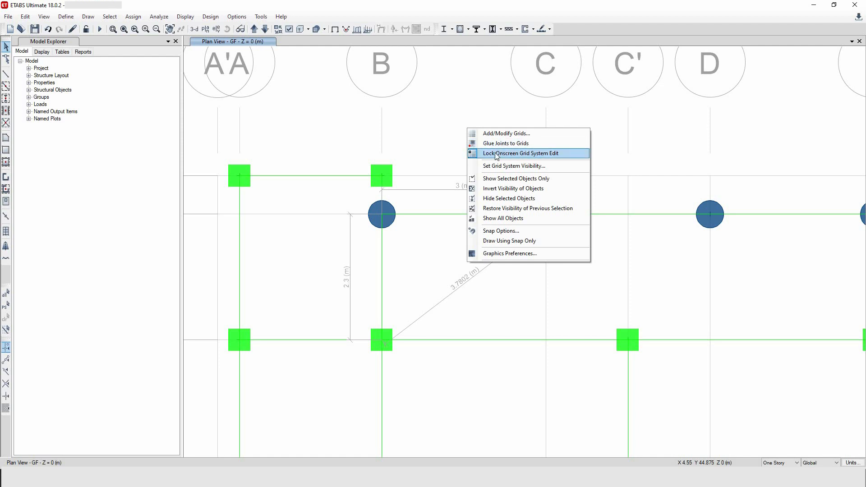
{"action": "left_click", "coordinate": [518, 153]}
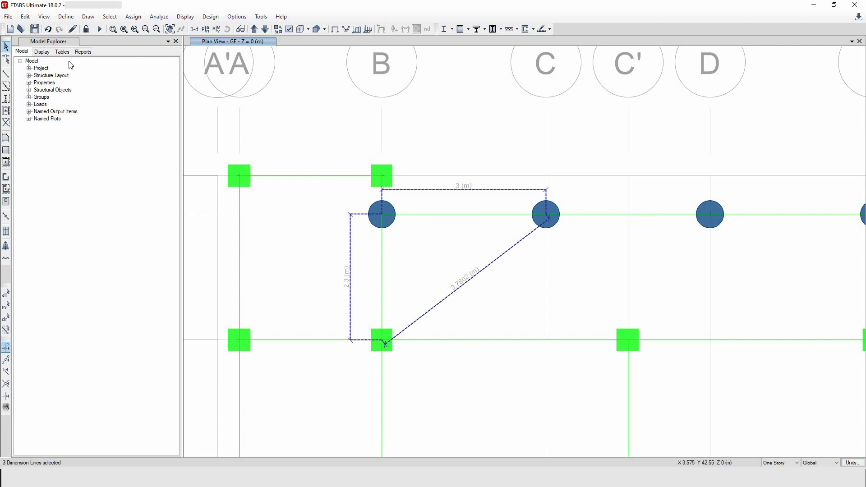
{"action": "left_click", "coordinate": [26, 16]}
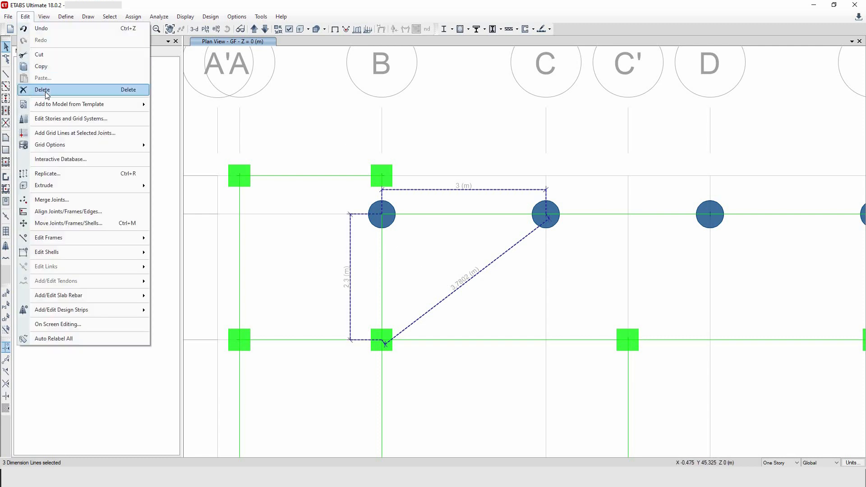
{"action": "left_click", "coordinate": [43, 89]}
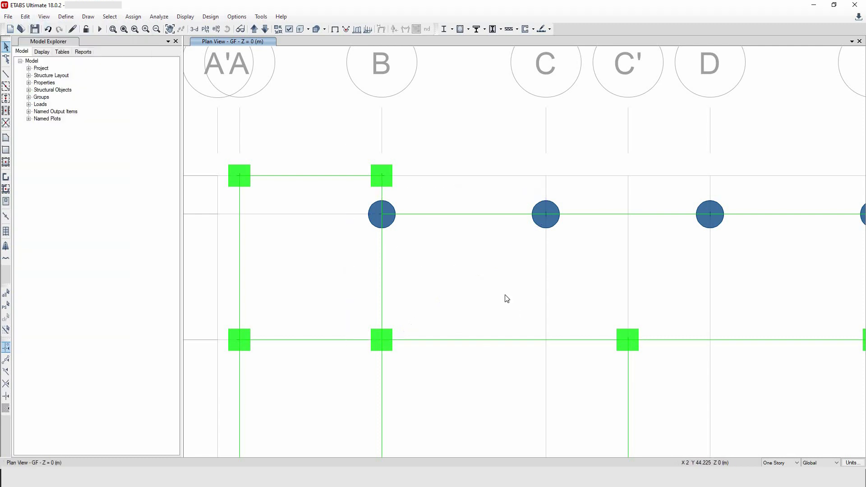
{"action": "mouse_move", "coordinate": [451, 382]}
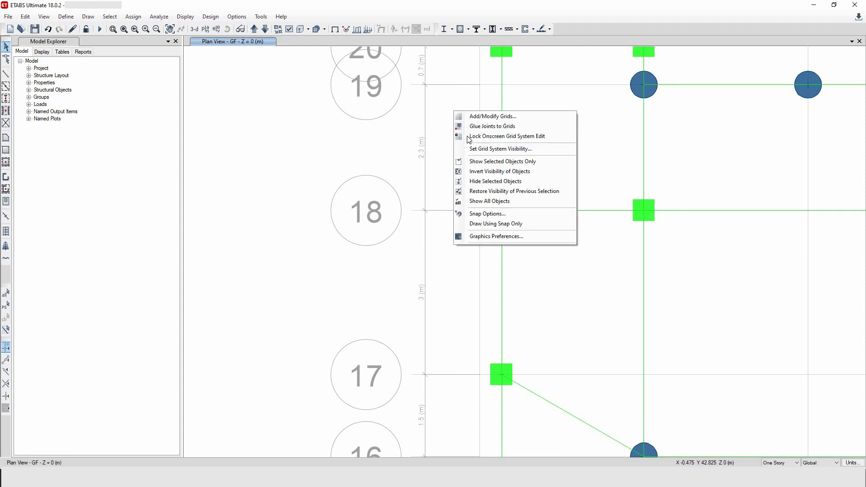
{"action": "mouse_move", "coordinate": [448, 139]}
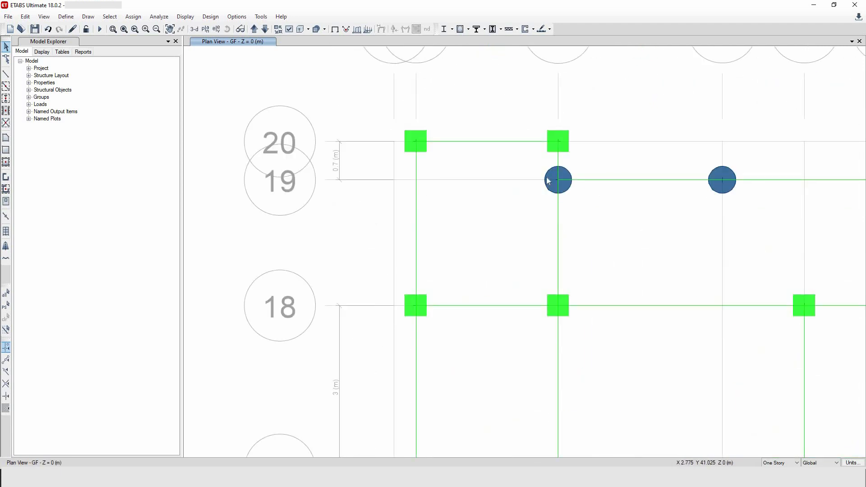
{"action": "mouse_move", "coordinate": [563, 183]}
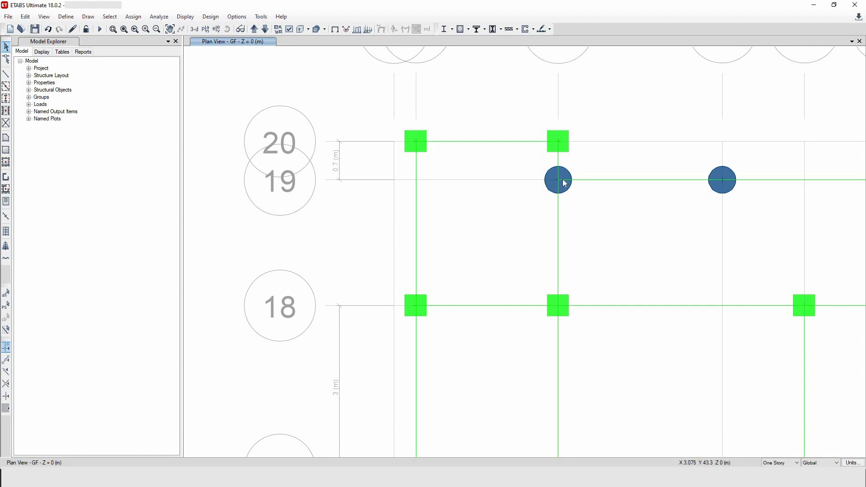